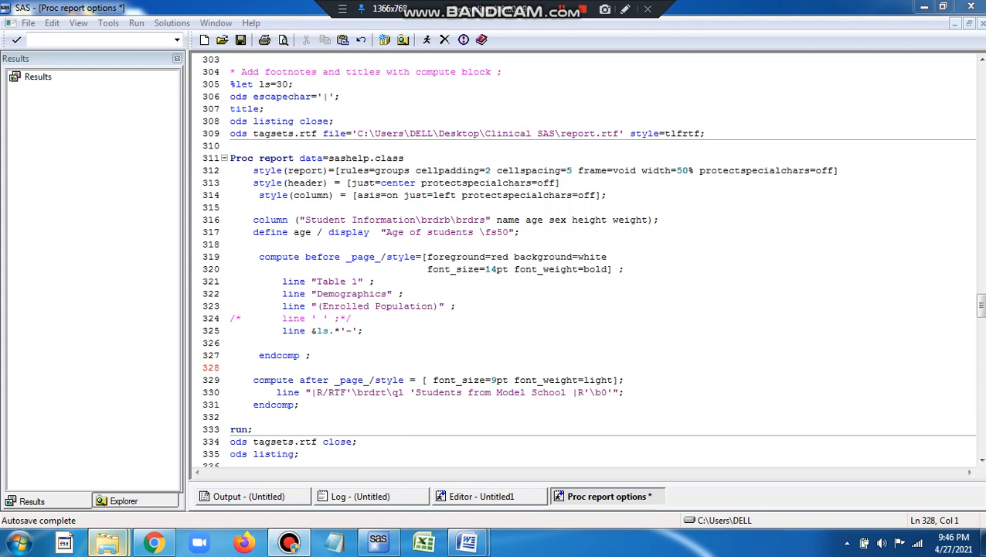
Inspect the age column definition and its fs50 font size code in the report program
double_click(365, 158)
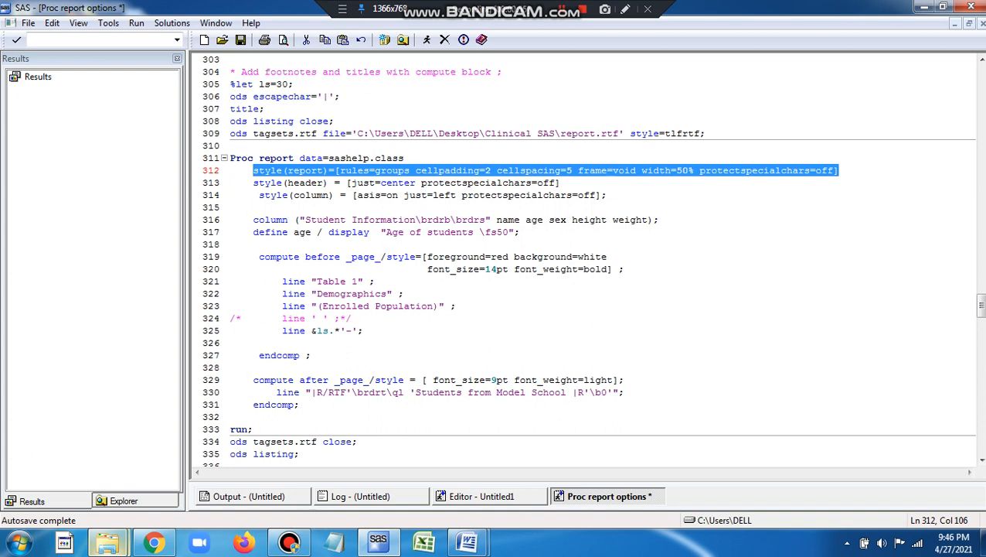
click(352, 195)
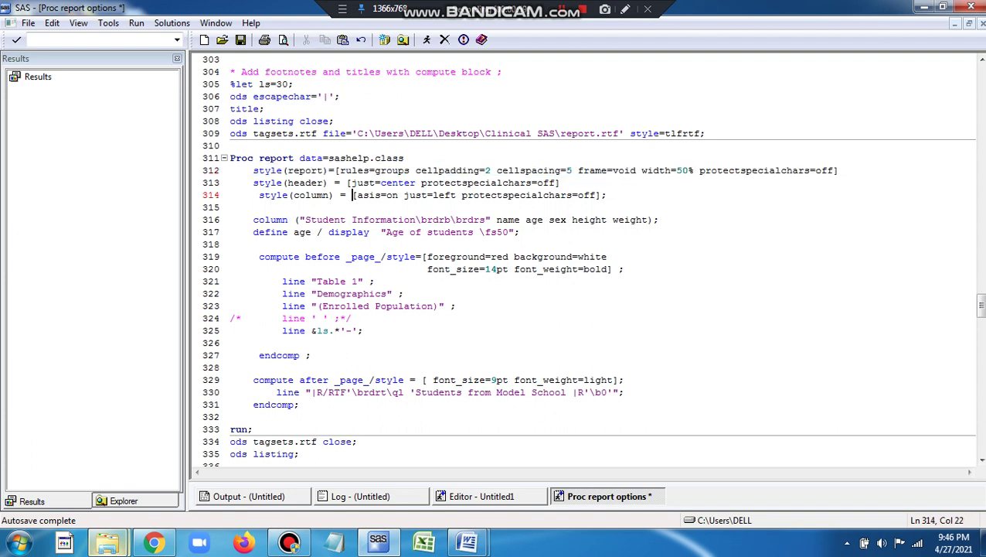
scroll(up, 3)
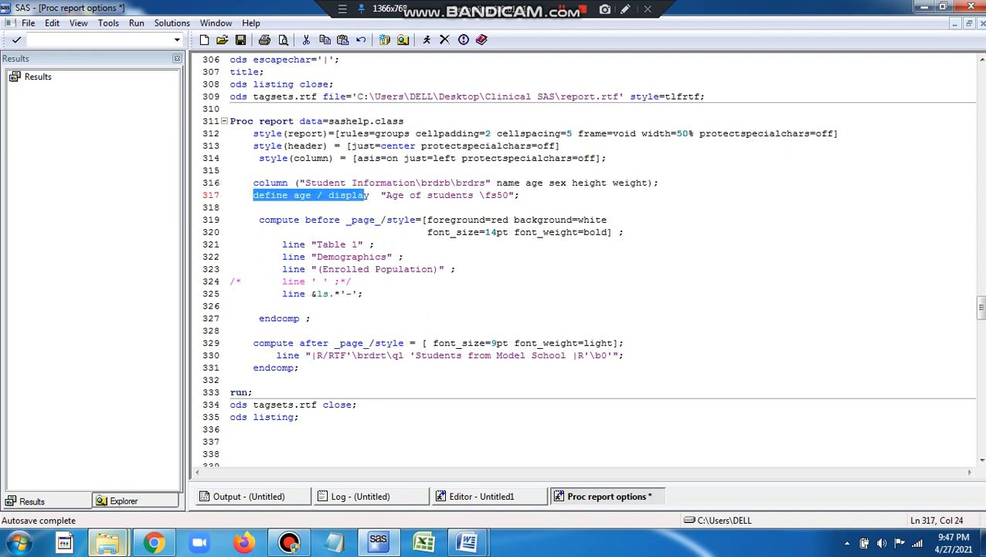
drag(369, 195, 404, 195)
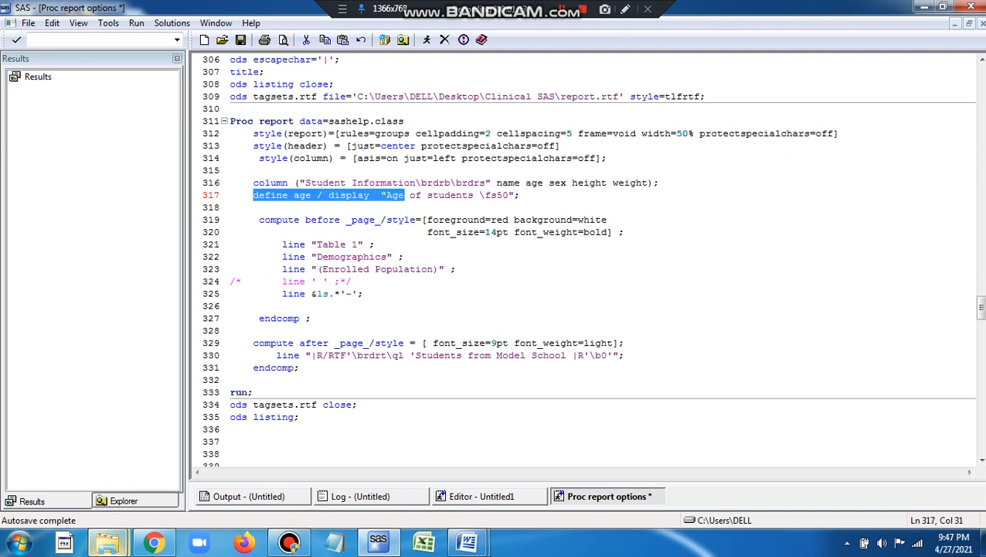
double_click(300, 195)
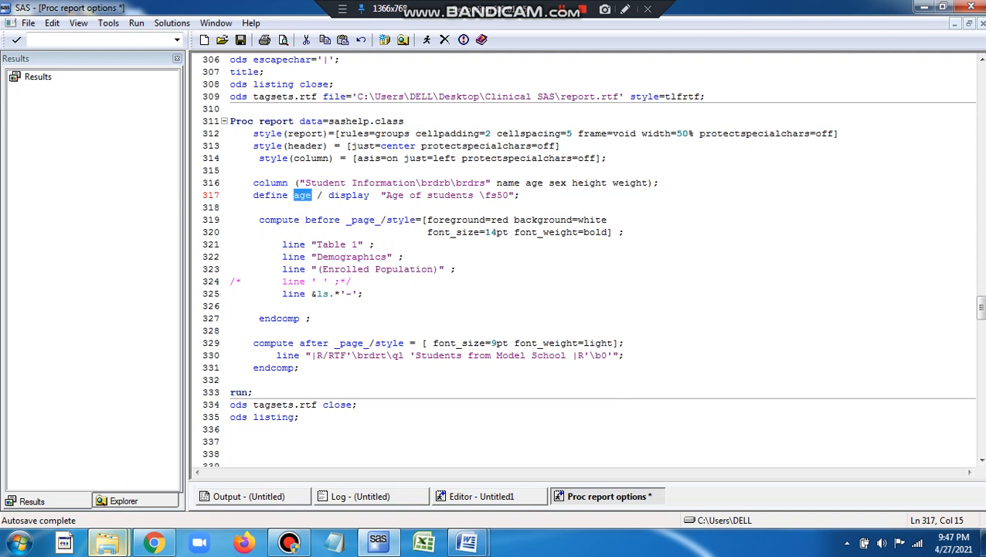
double_click(434, 195)
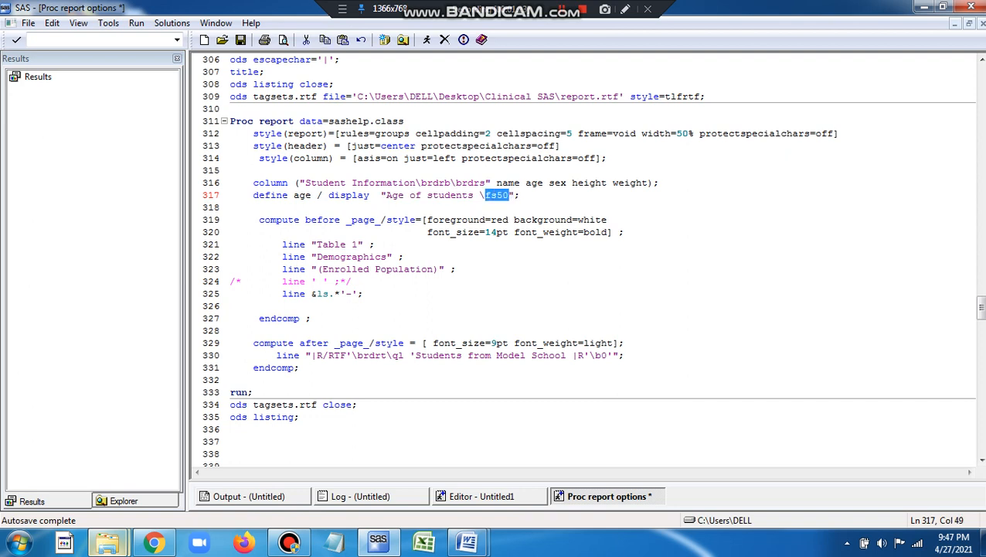
double_click(294, 220)
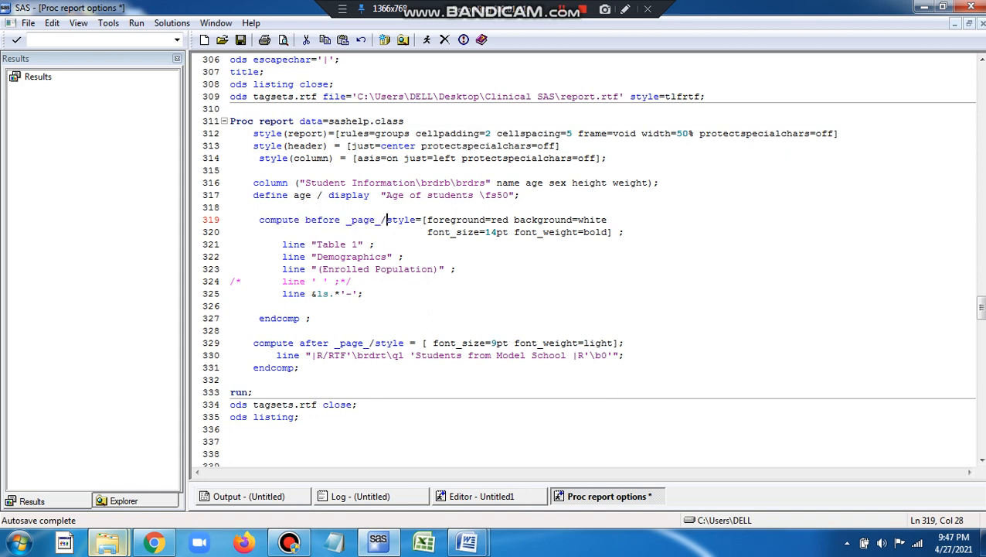
Highlight the red foreground and 14pt font size in the compute before _page_ style
drag(387, 219, 623, 231)
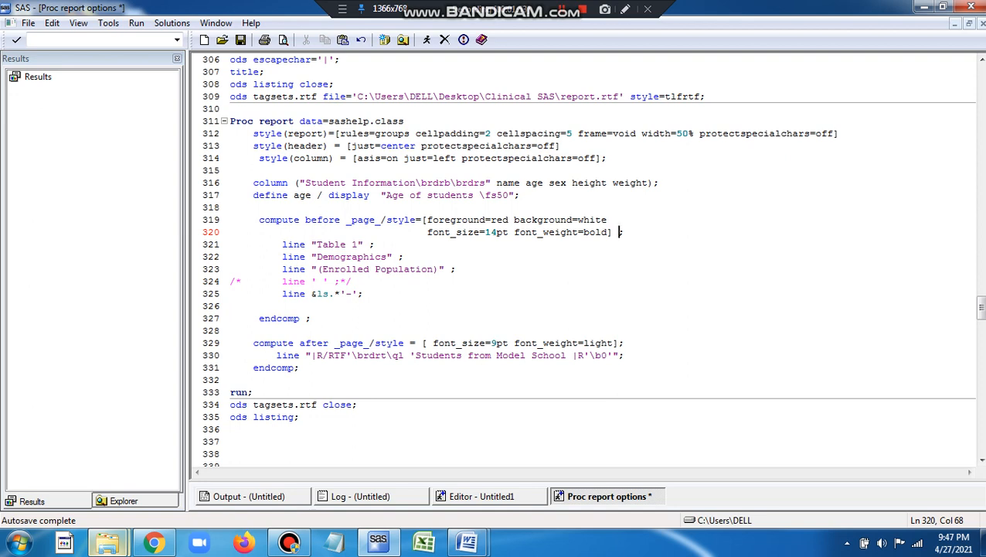
double_click(470, 219)
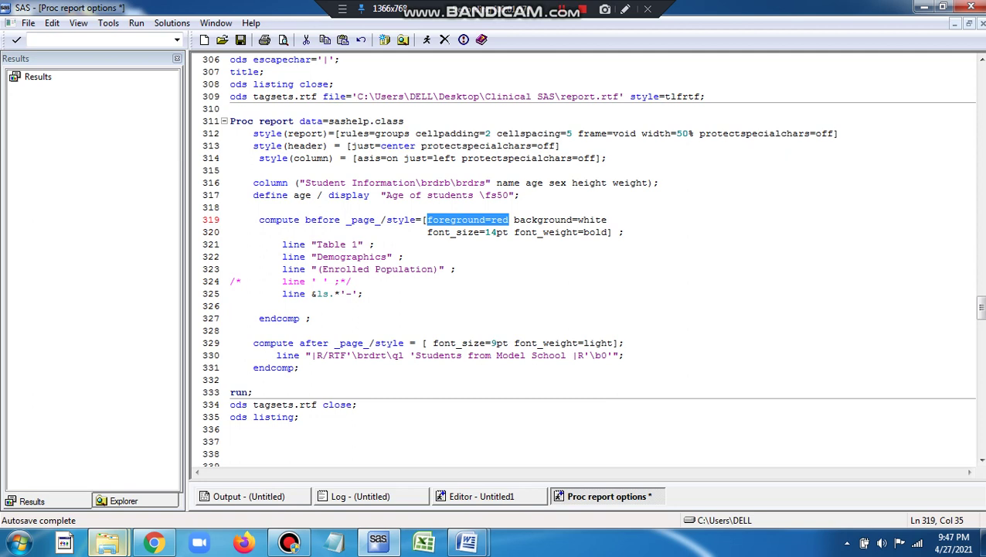
double_click(560, 220)
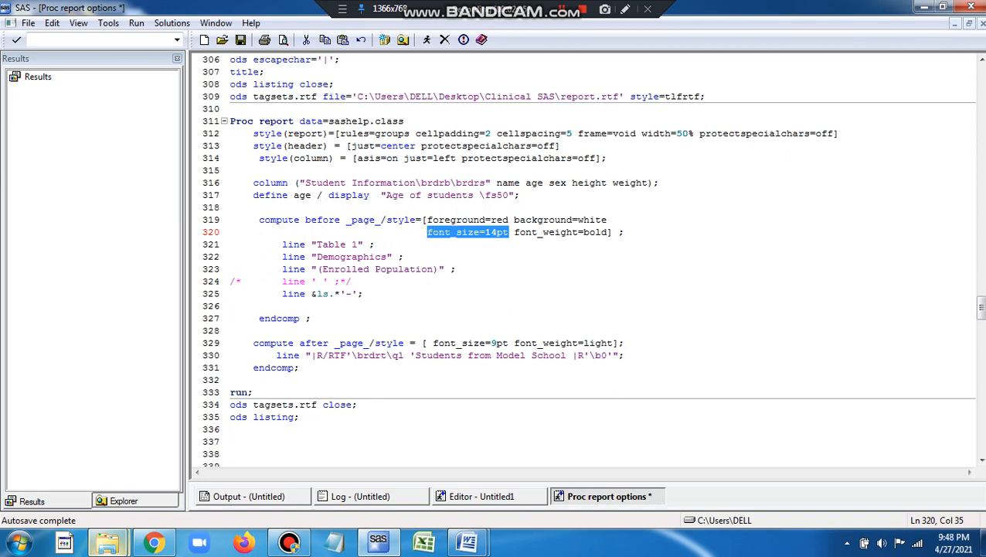
double_click(560, 231)
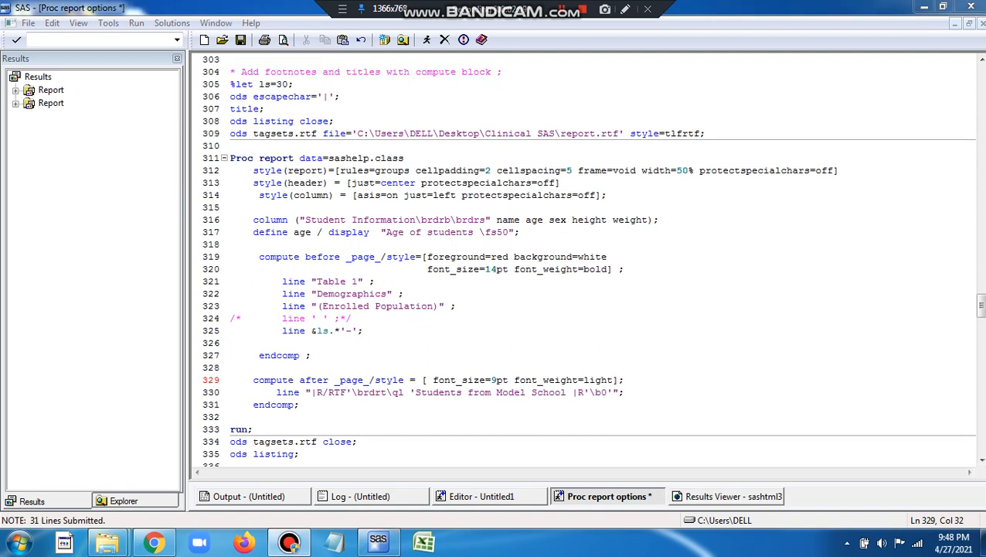
double_click(304, 280)
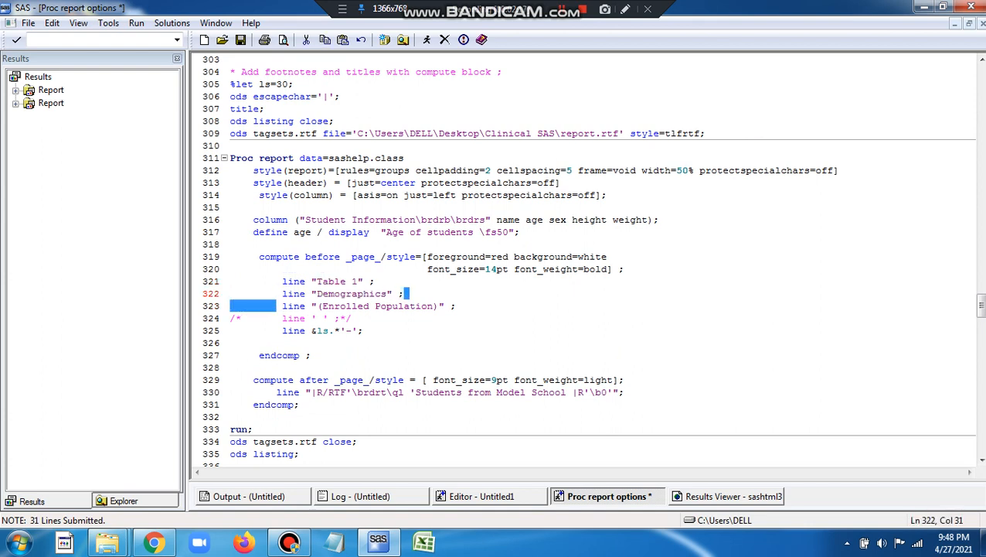
click(368, 306)
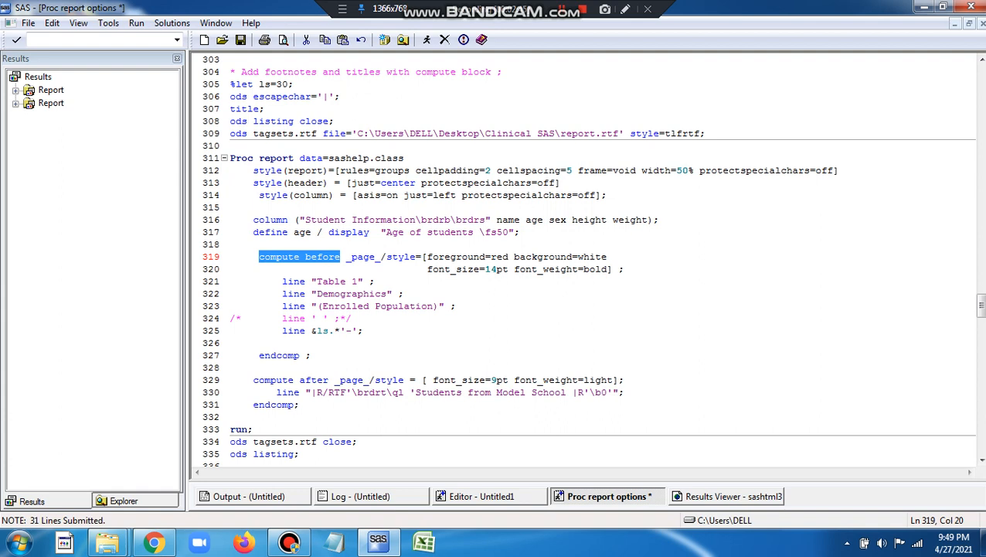
double_click(278, 355)
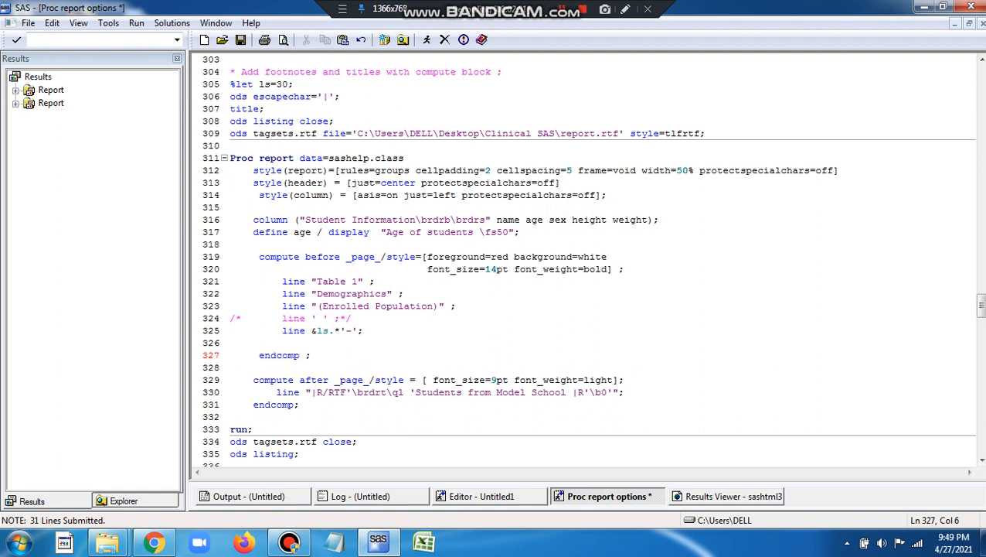
double_click(279, 355)
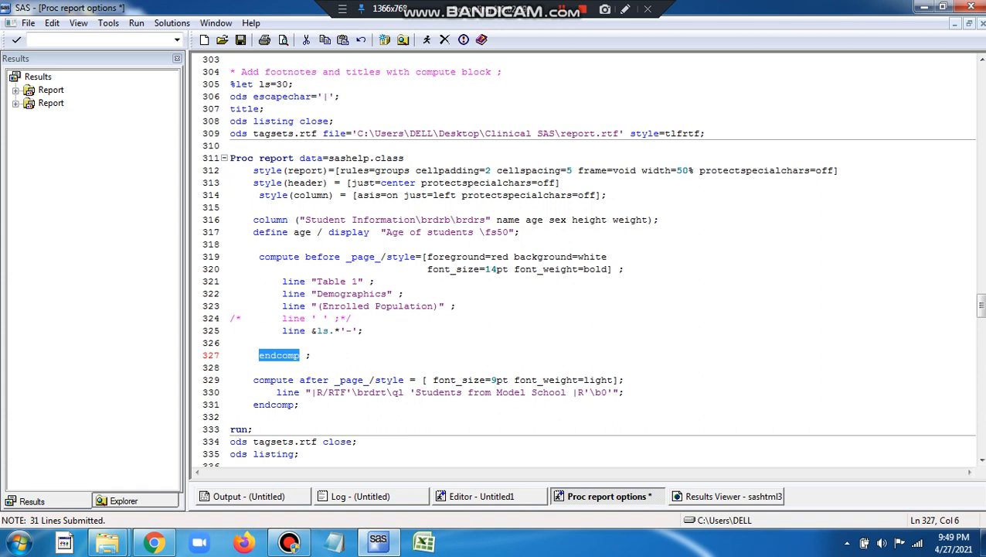
double_click(278, 256)
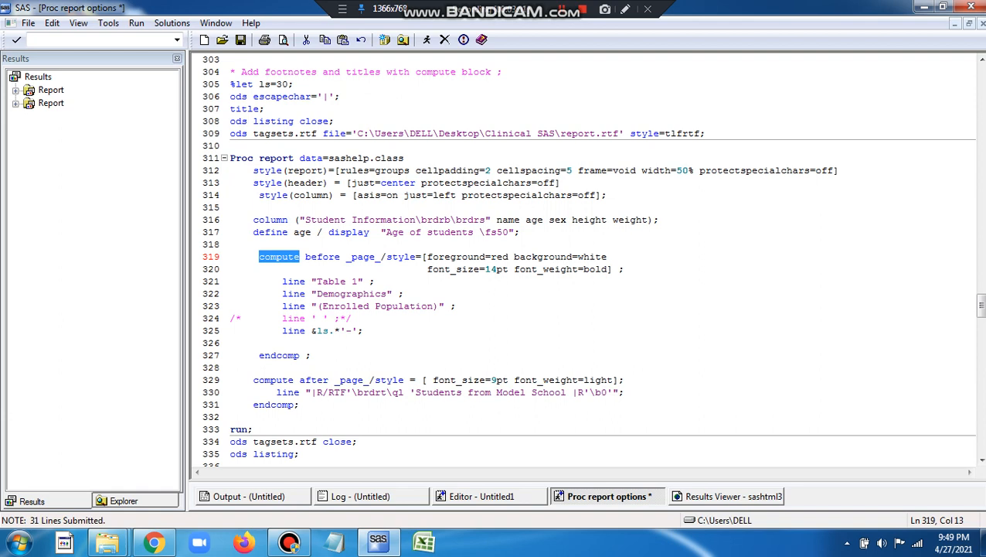
double_click(280, 355)
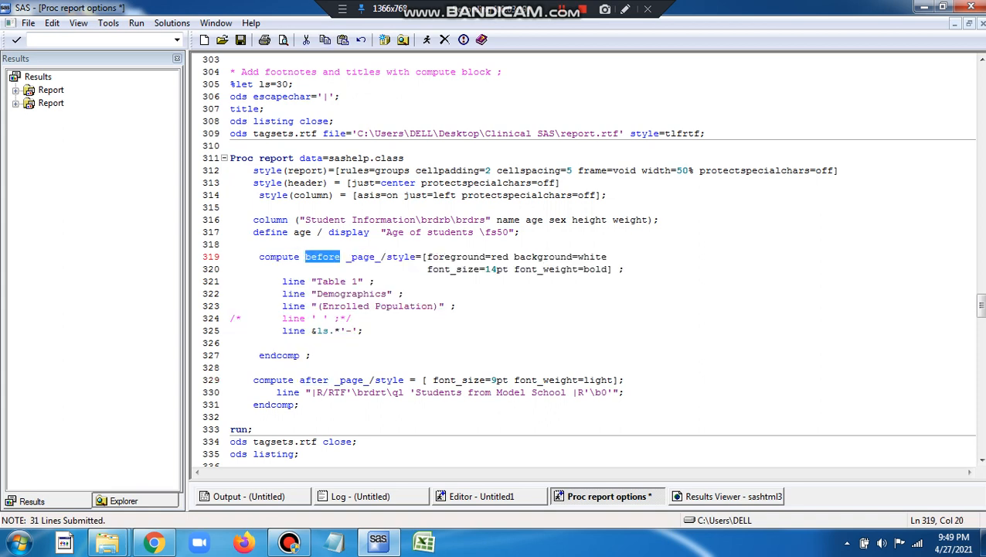
double_click(313, 380)
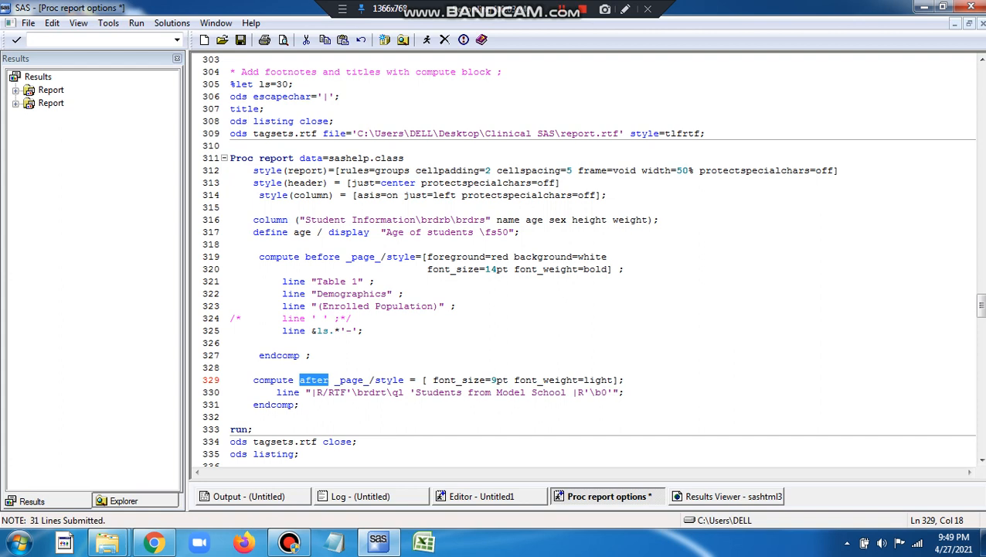
double_click(321, 256)
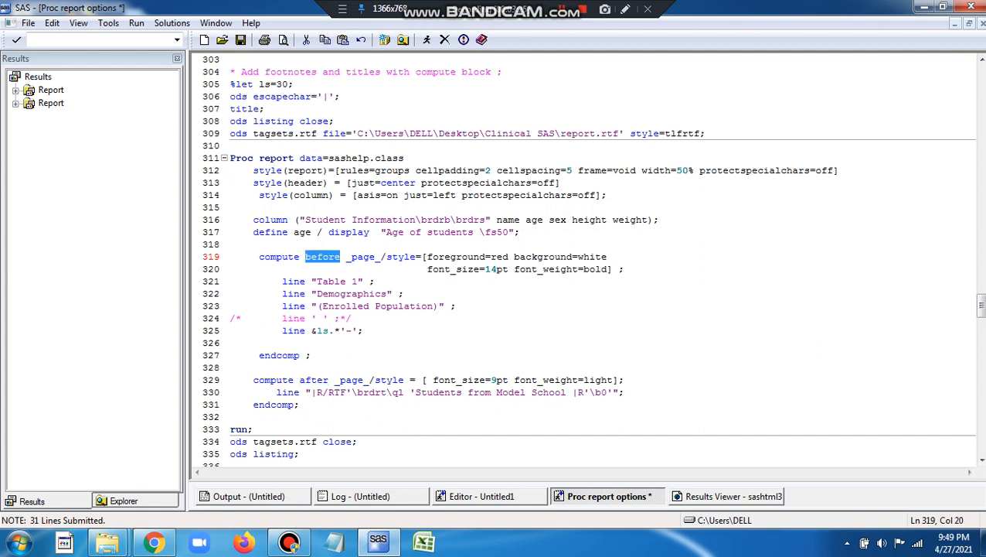
double_click(313, 380)
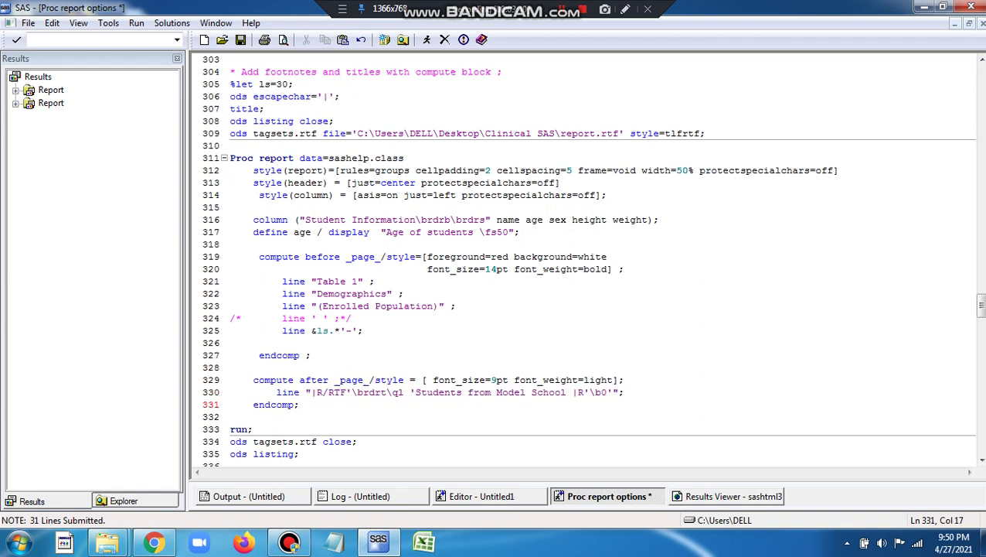
Run editor lines 305–335 so the report's RTF output opens in Word
drag(231, 317, 304, 453)
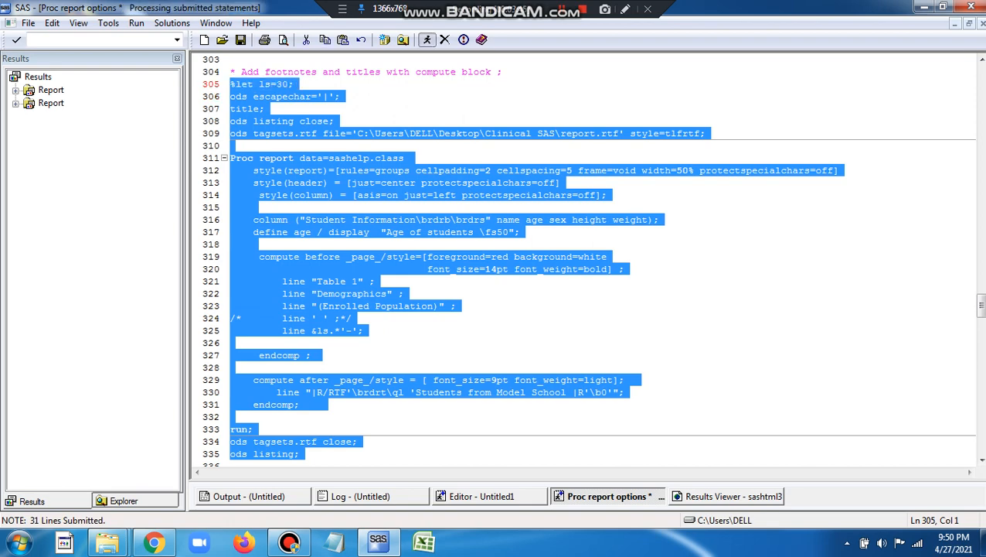
click(469, 541)
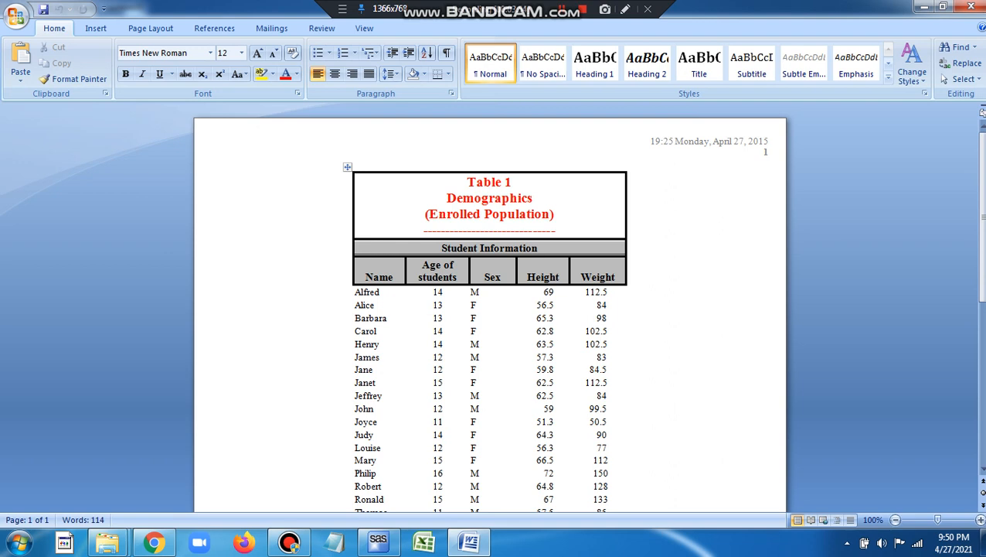
Check the red title lines in Word and scroll to the 'Students from Model School' footnote
double_click(489, 181)
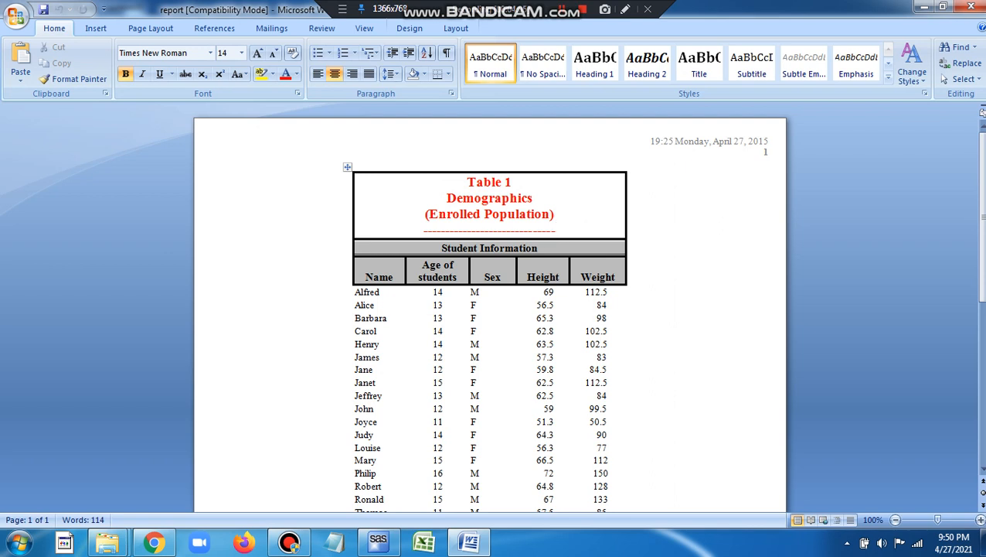
click(555, 230)
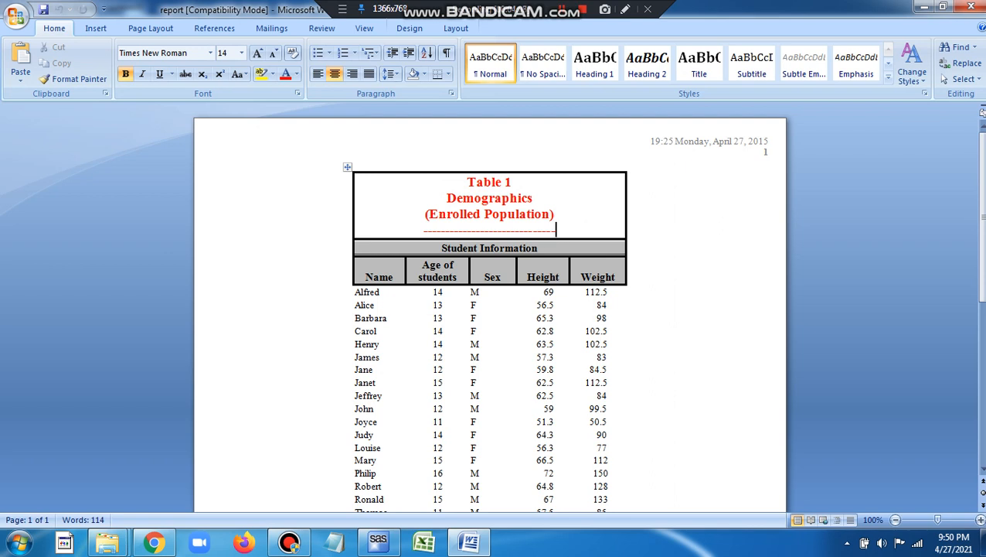
scroll(down, 3)
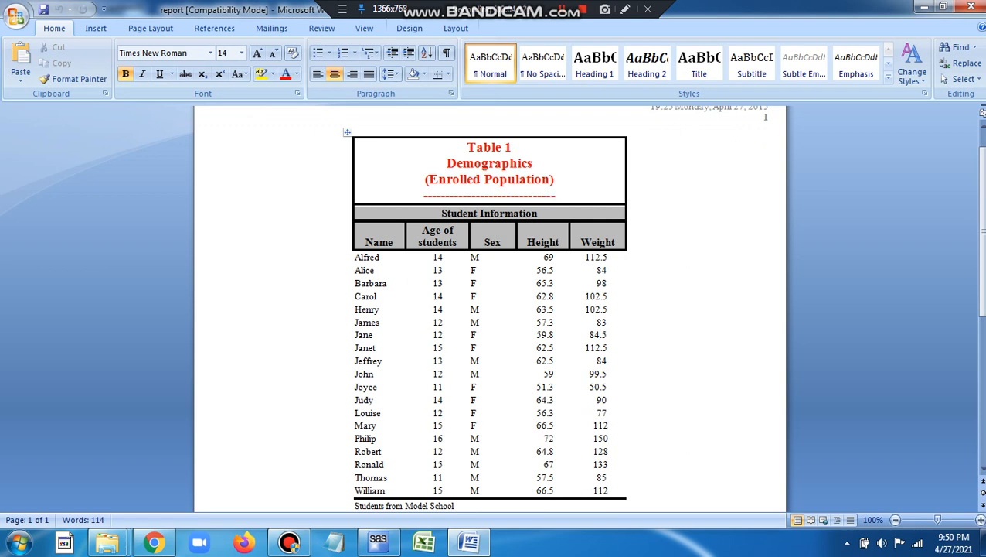
scroll(down, 3)
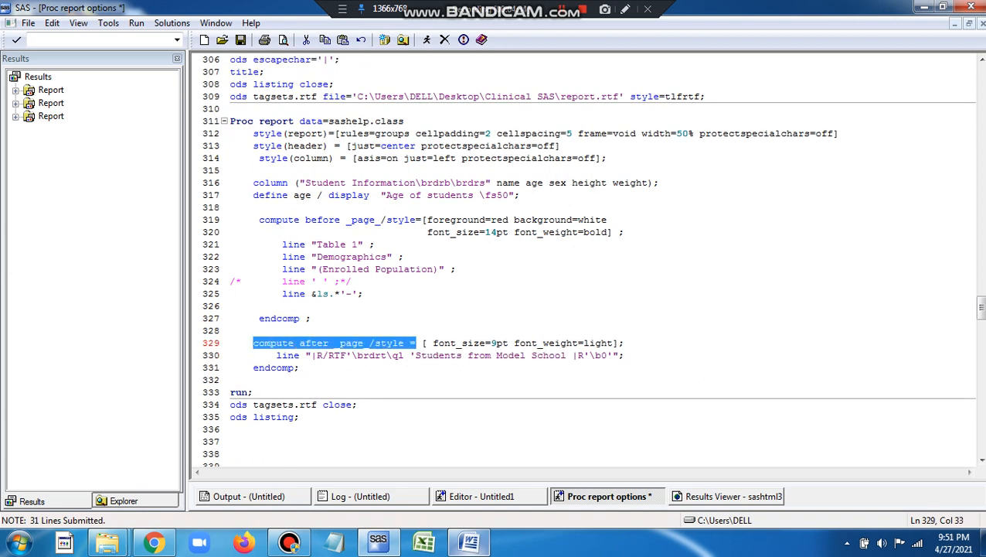
click(421, 342)
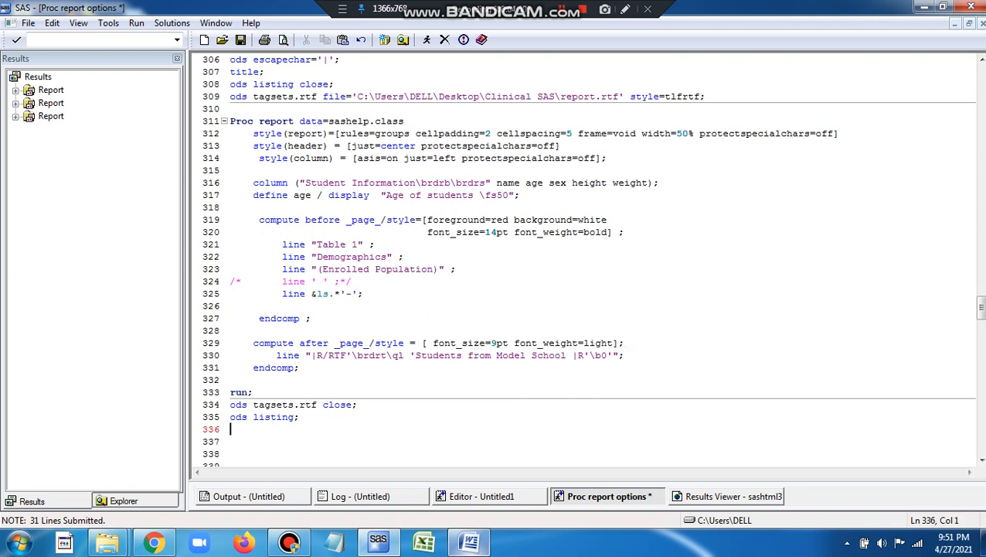
scroll(up, 3)
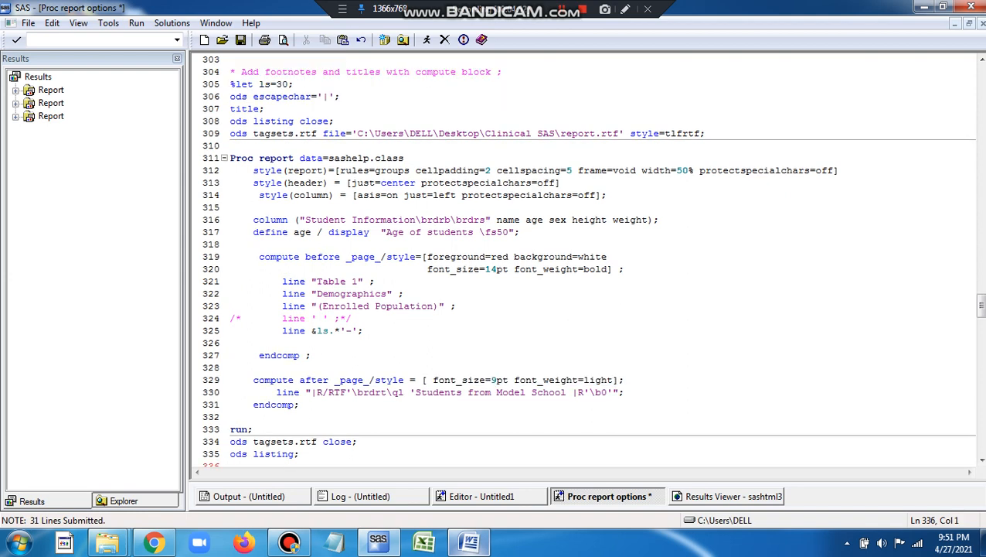